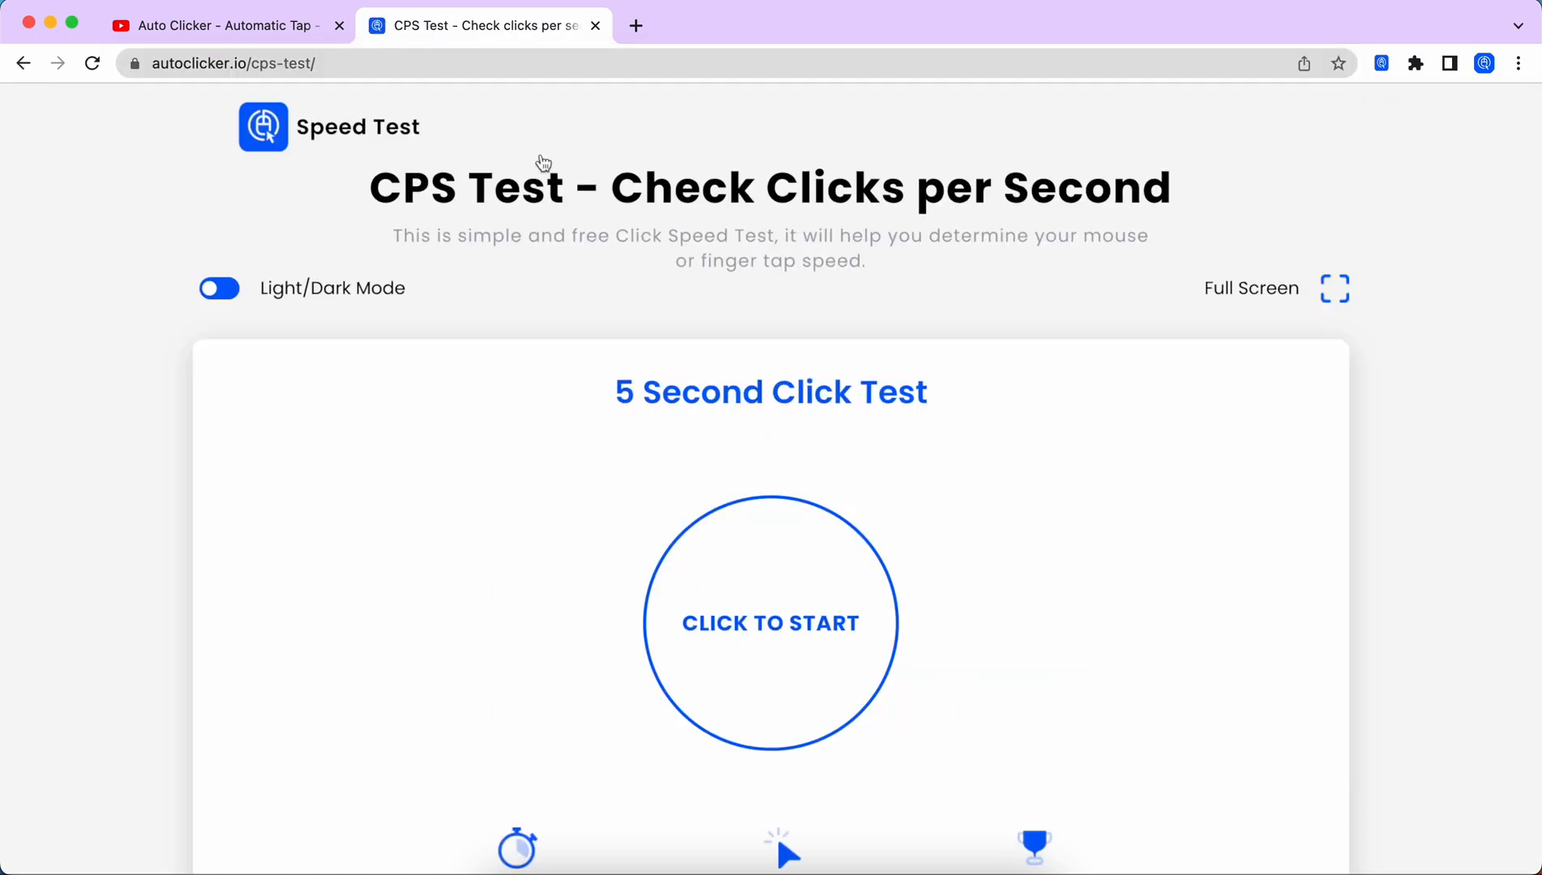
Run the manual 5-second click test, finishing with 31 clicks at 6.20 cps.
scroll(down, 3)
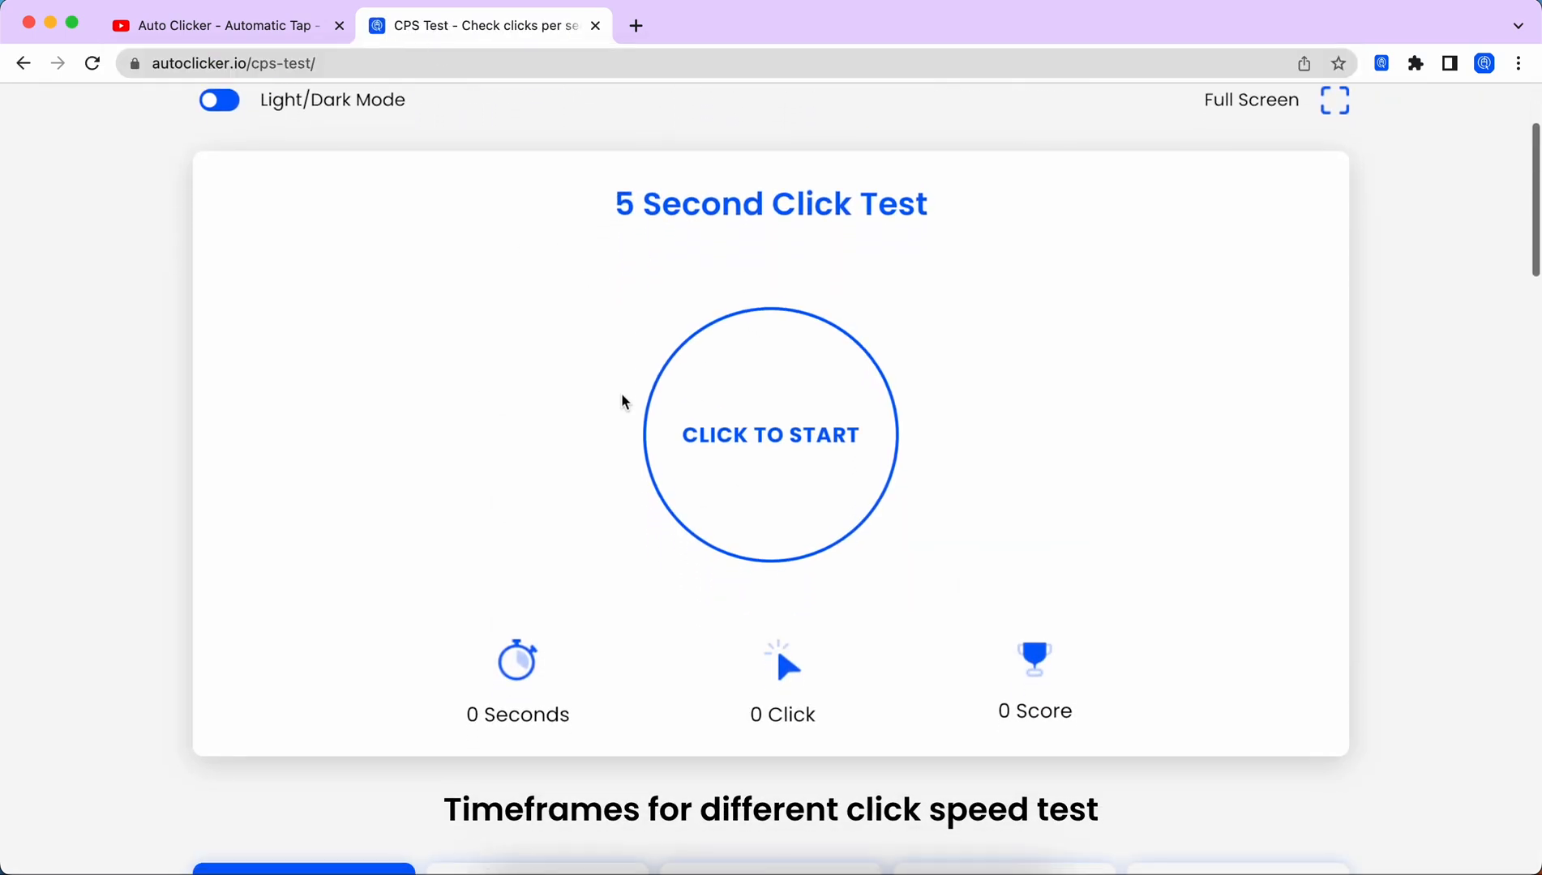
scroll(down, 3)
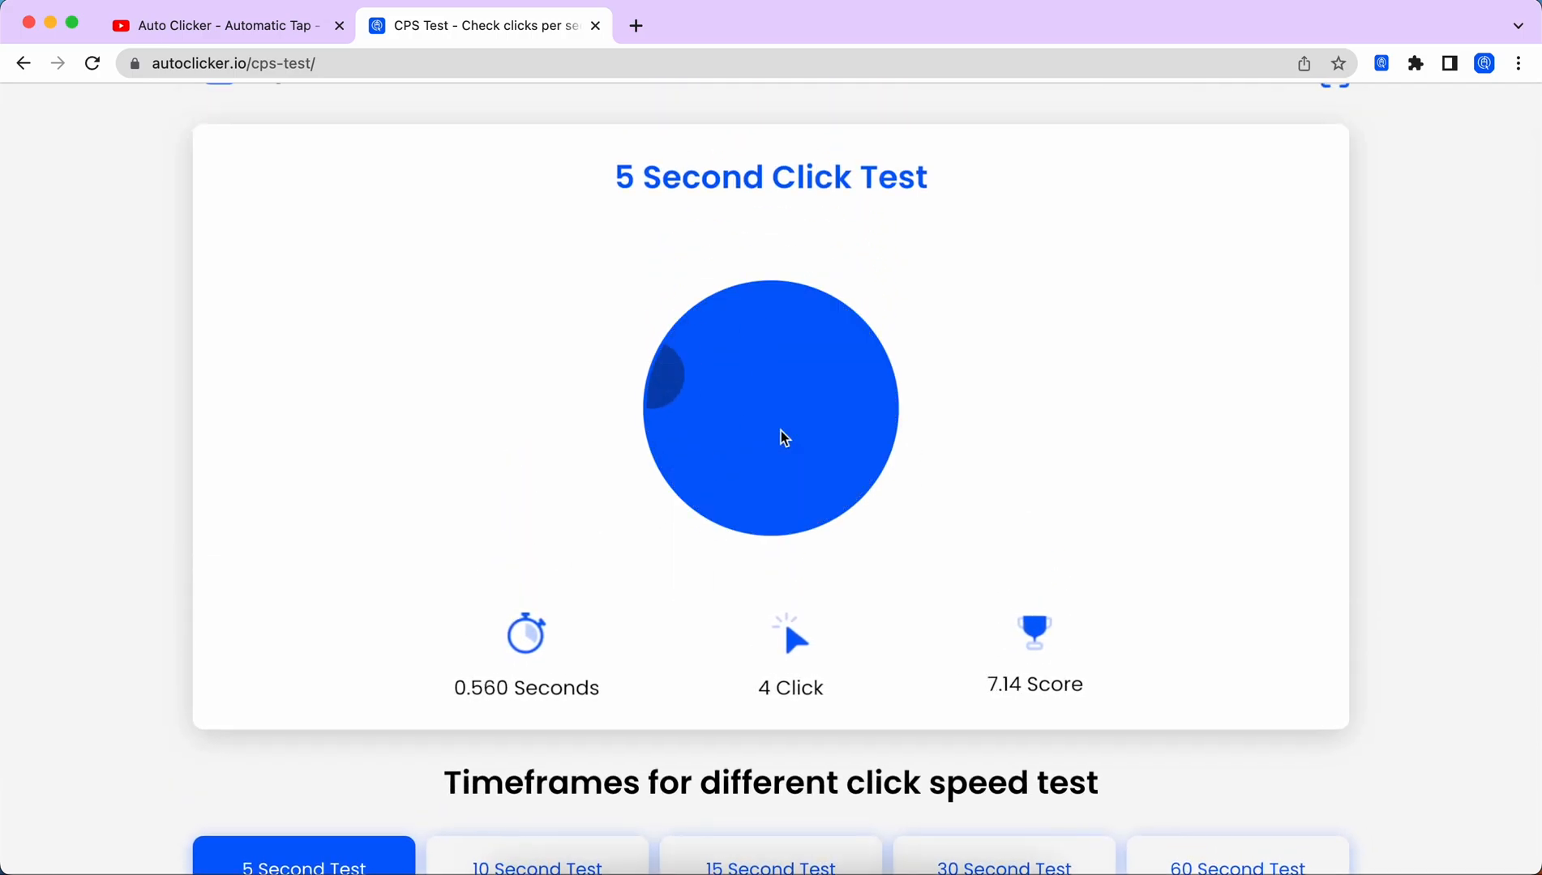
click(770, 437)
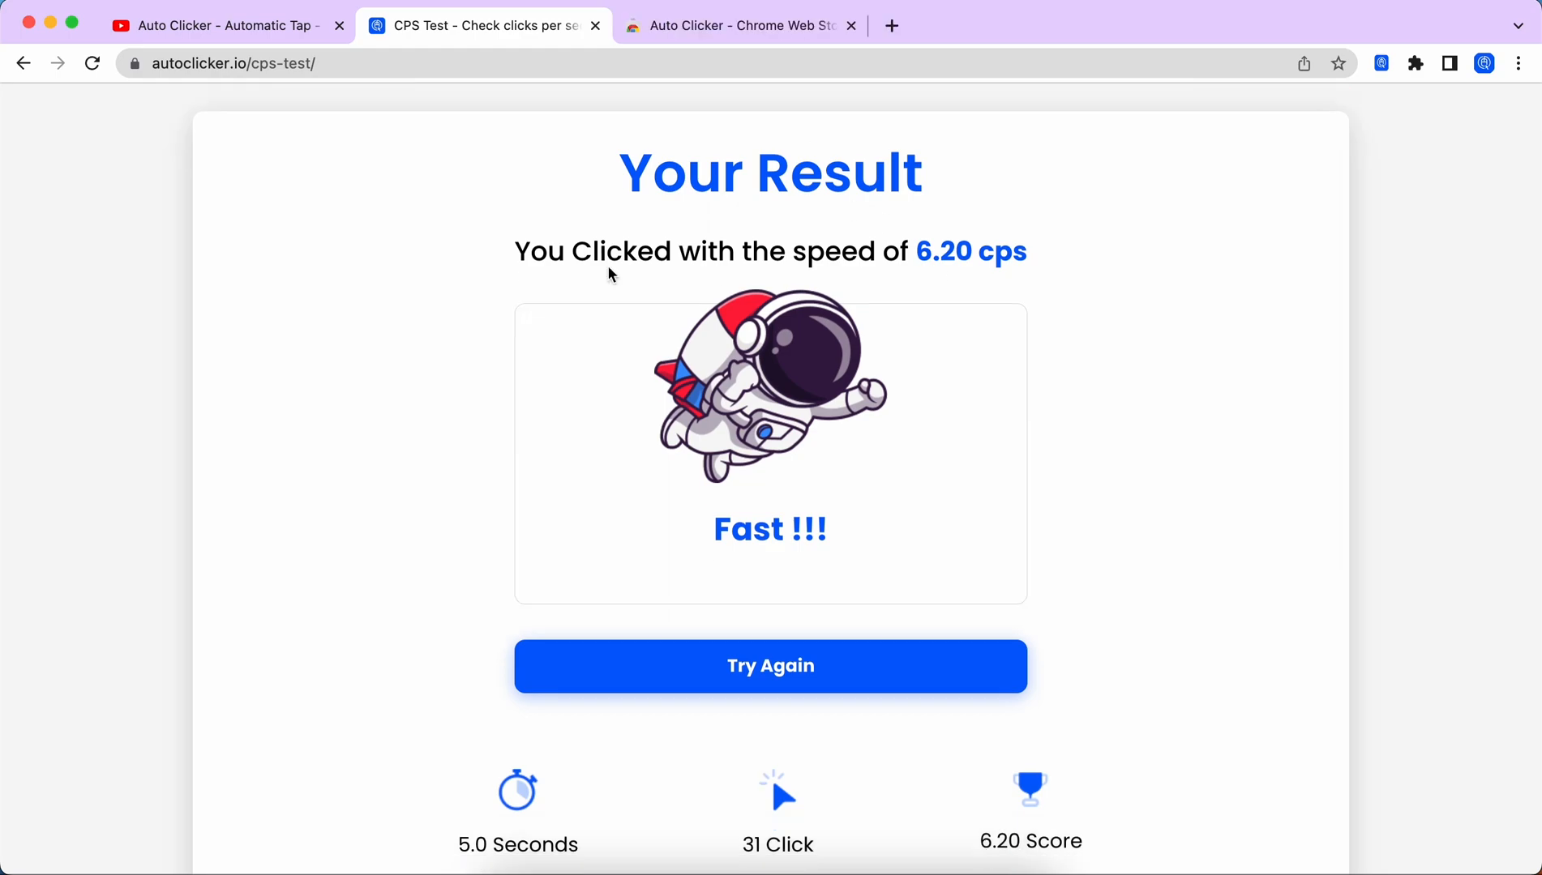
mouse_move(750, 51)
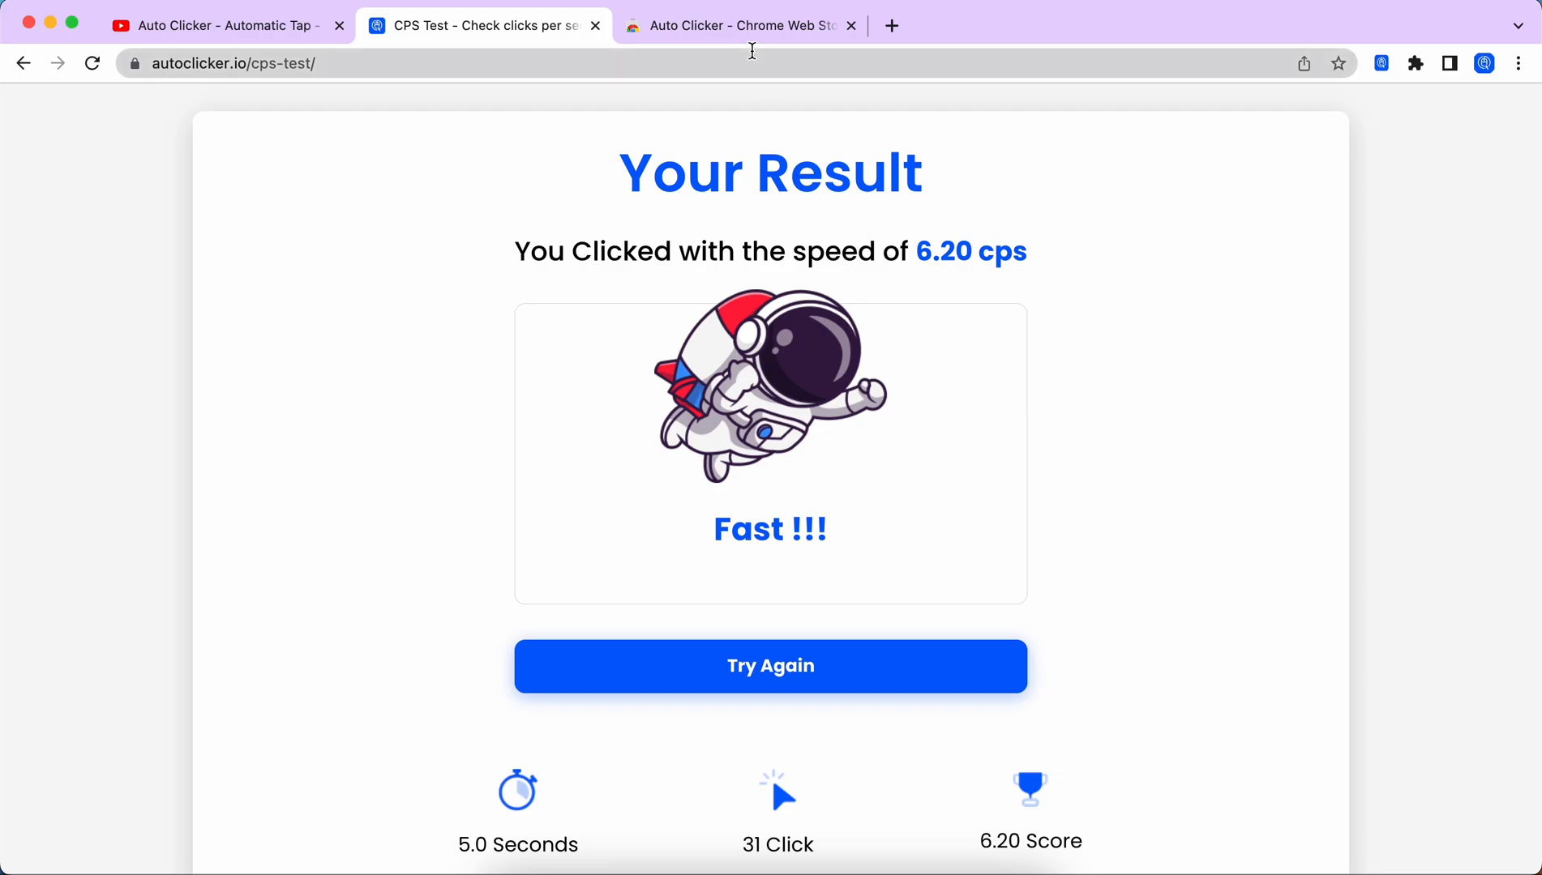
View the installed Auto Clicker extension's Chrome Web Store listing.
click(739, 24)
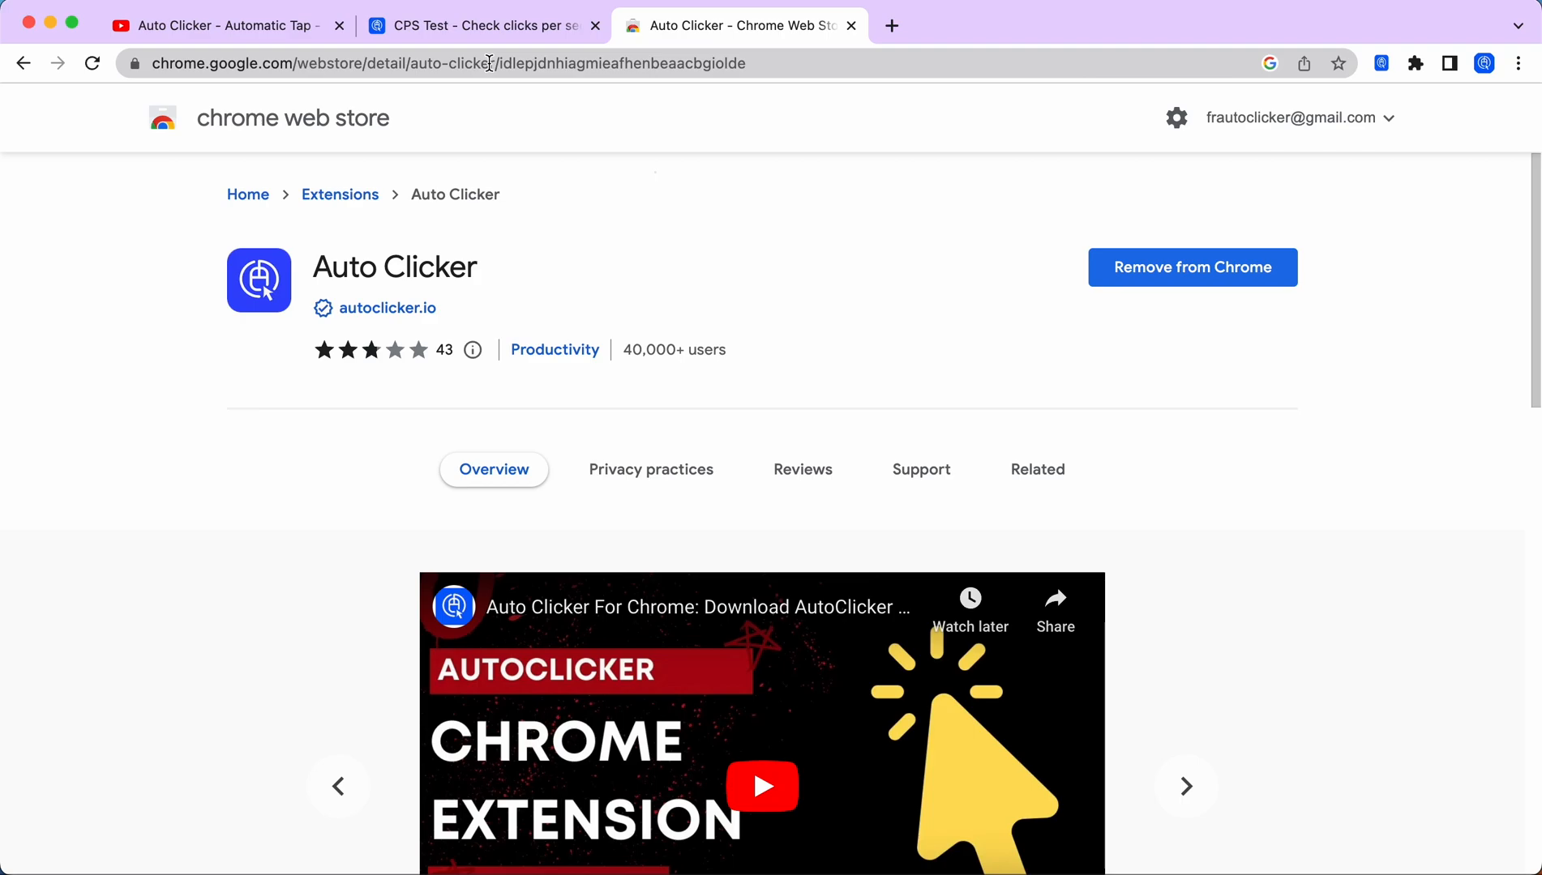
mouse_move(582, 53)
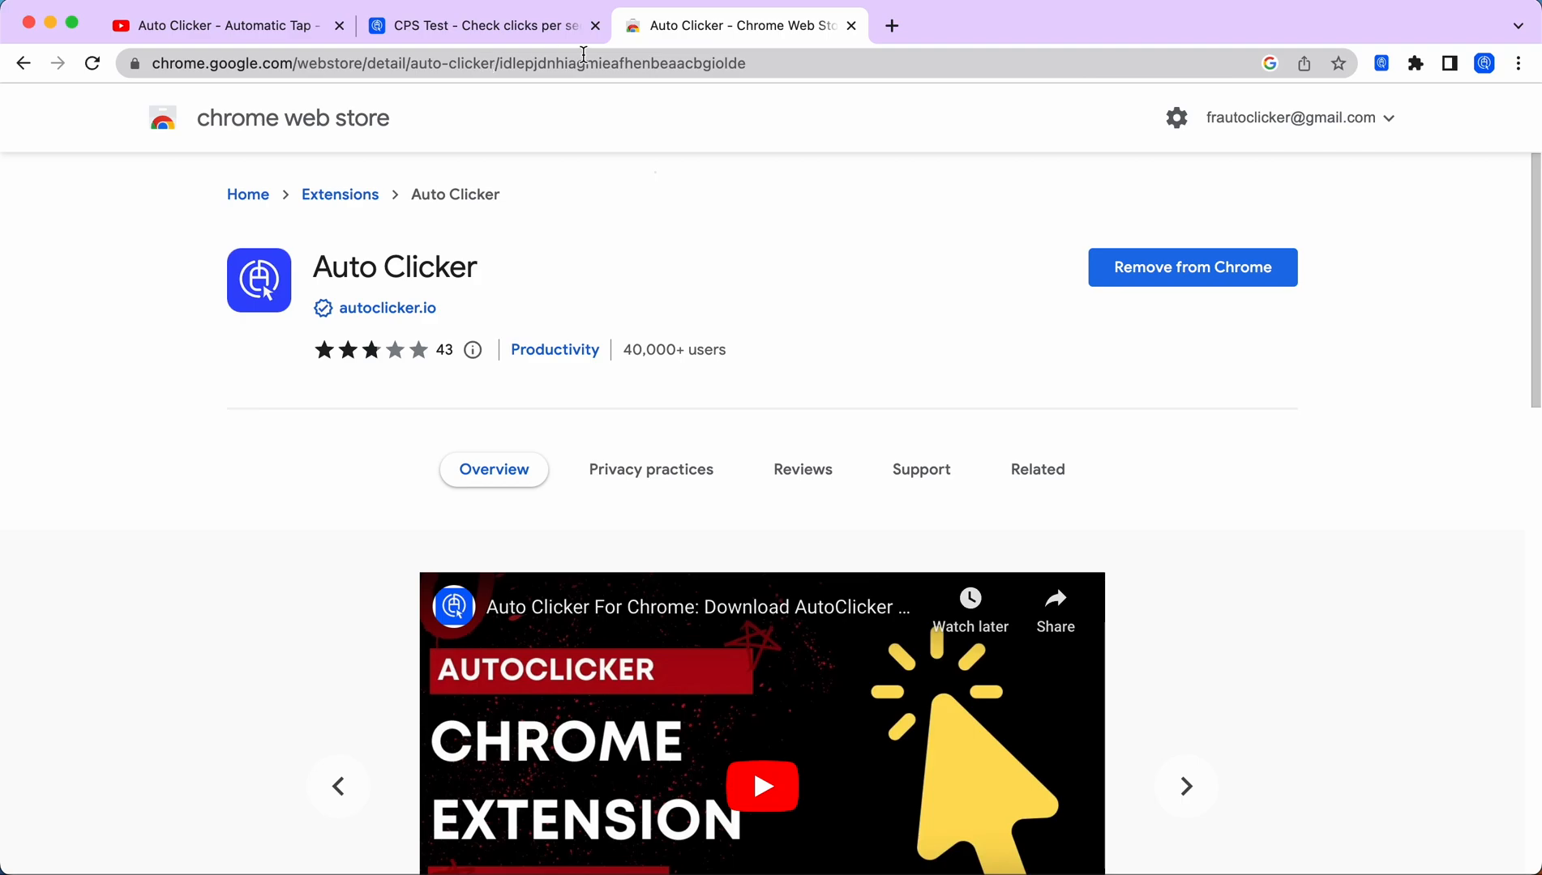
mouse_move(1155, 317)
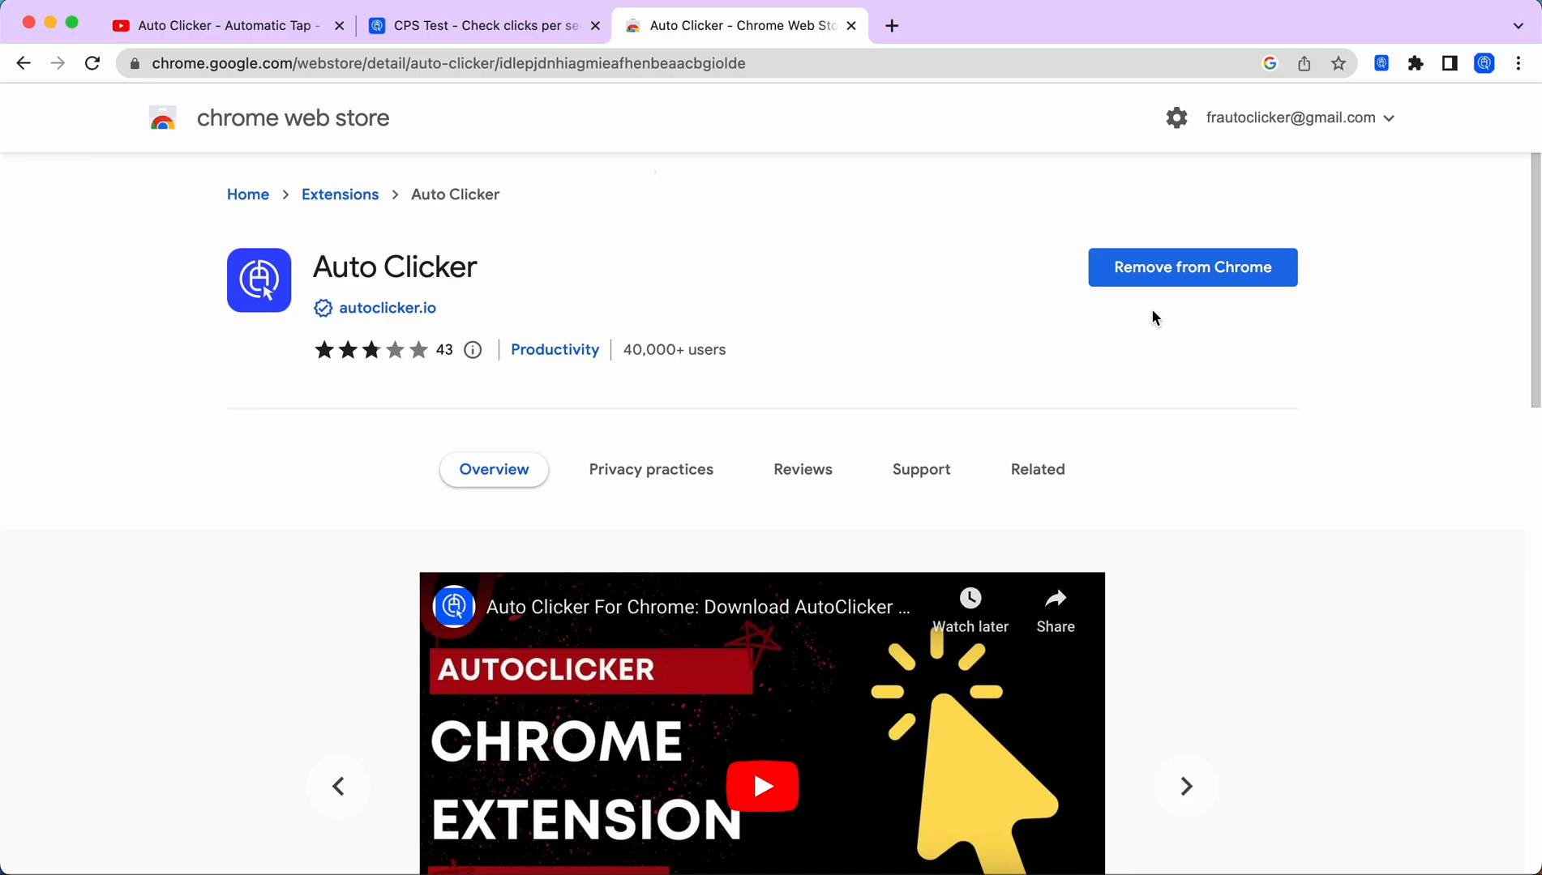
mouse_move(479, 25)
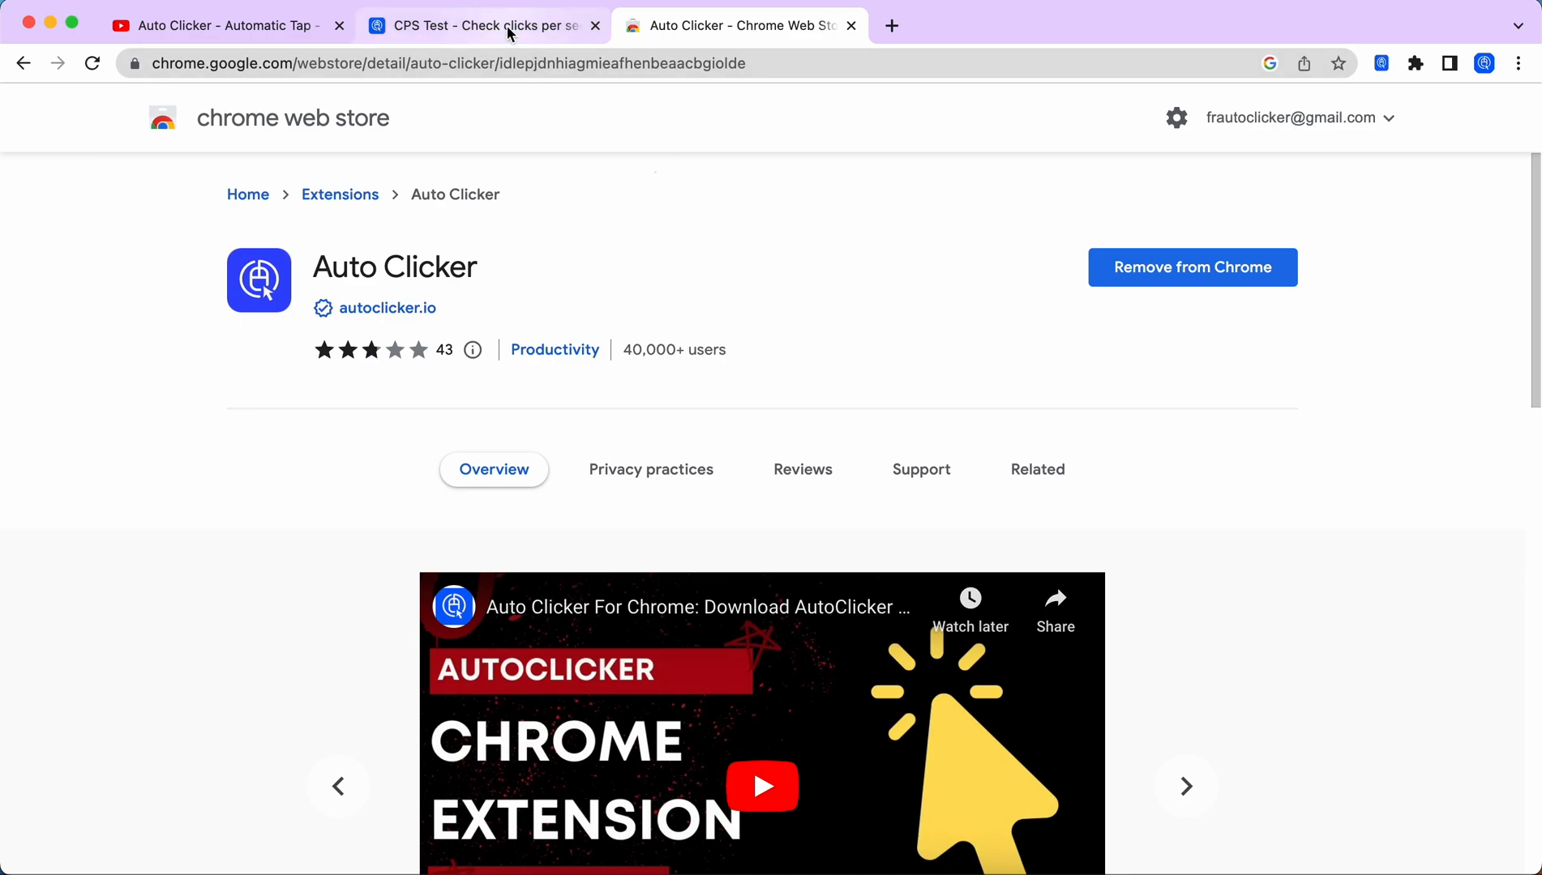
Reset the CPS test with Try Again and start the circle, triggering the 'Please enter a number' alert.
click(481, 24)
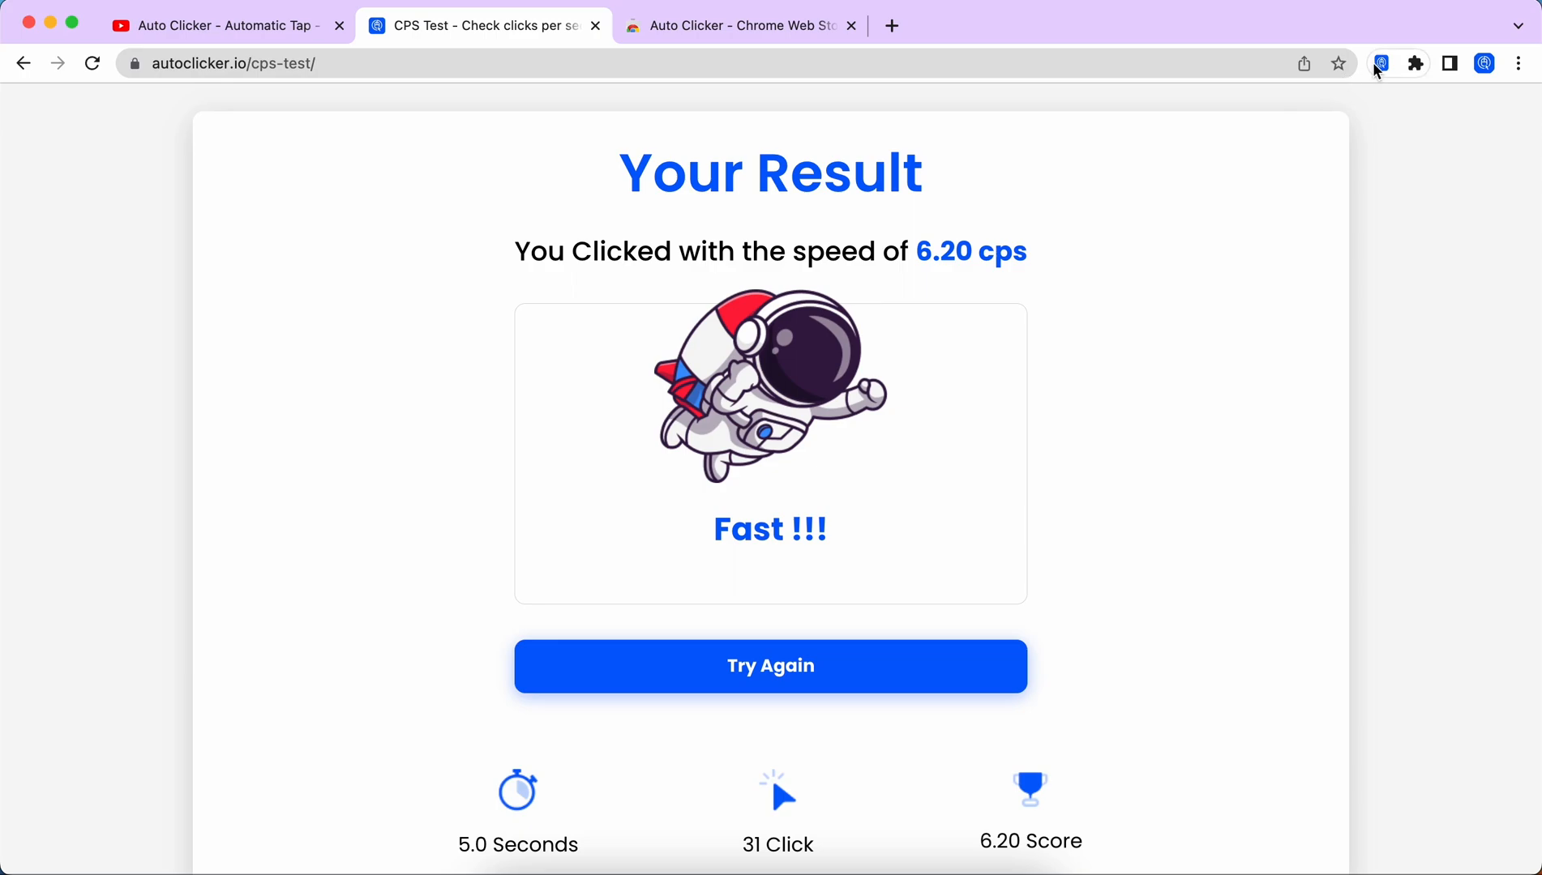
click(1379, 63)
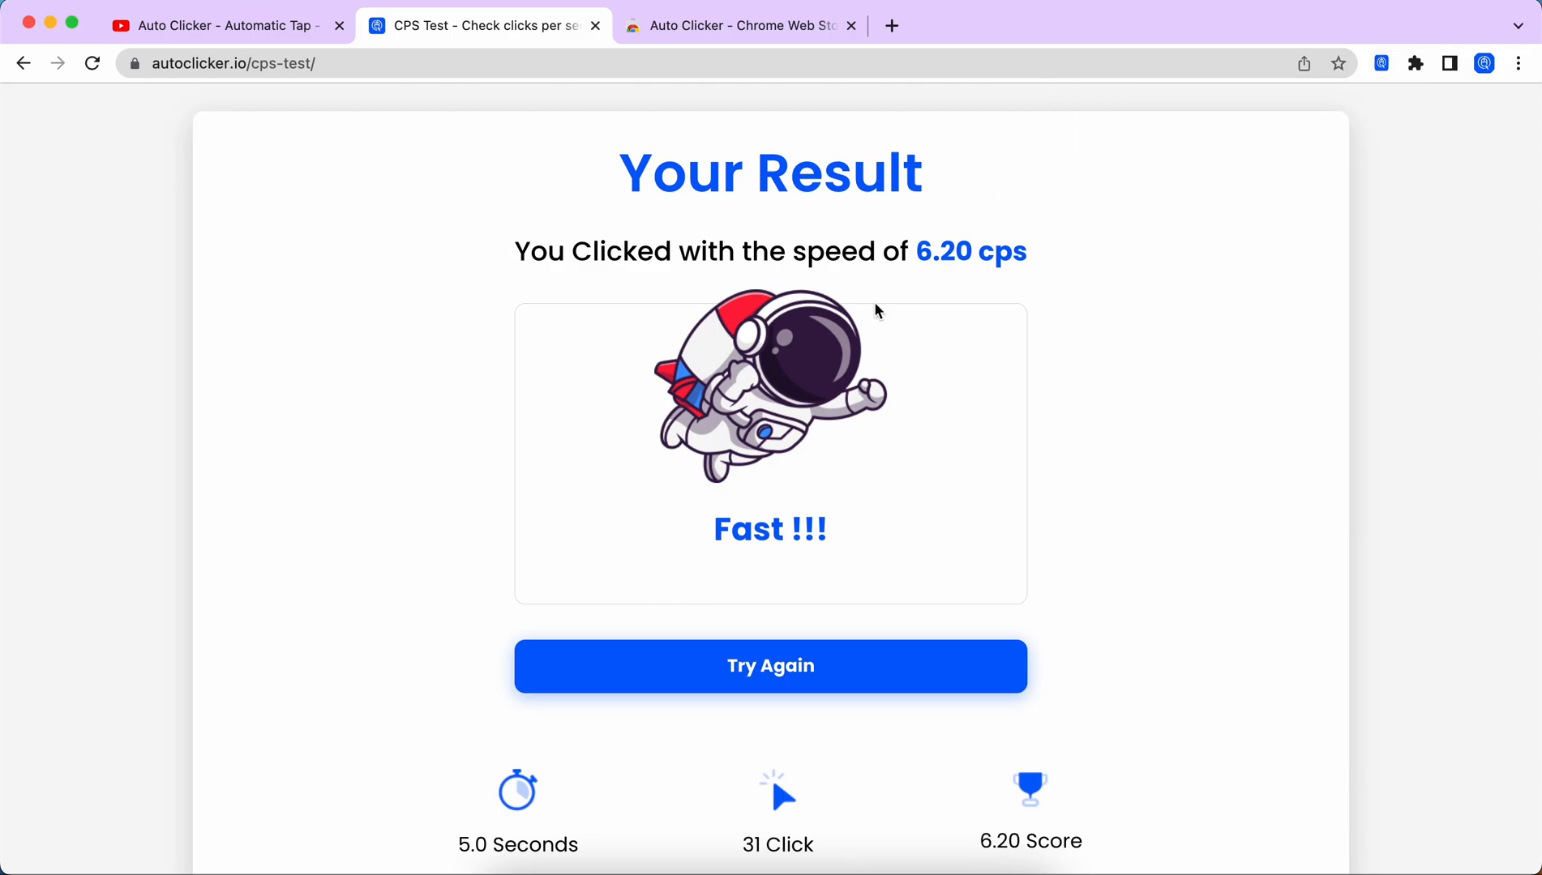
click(770, 667)
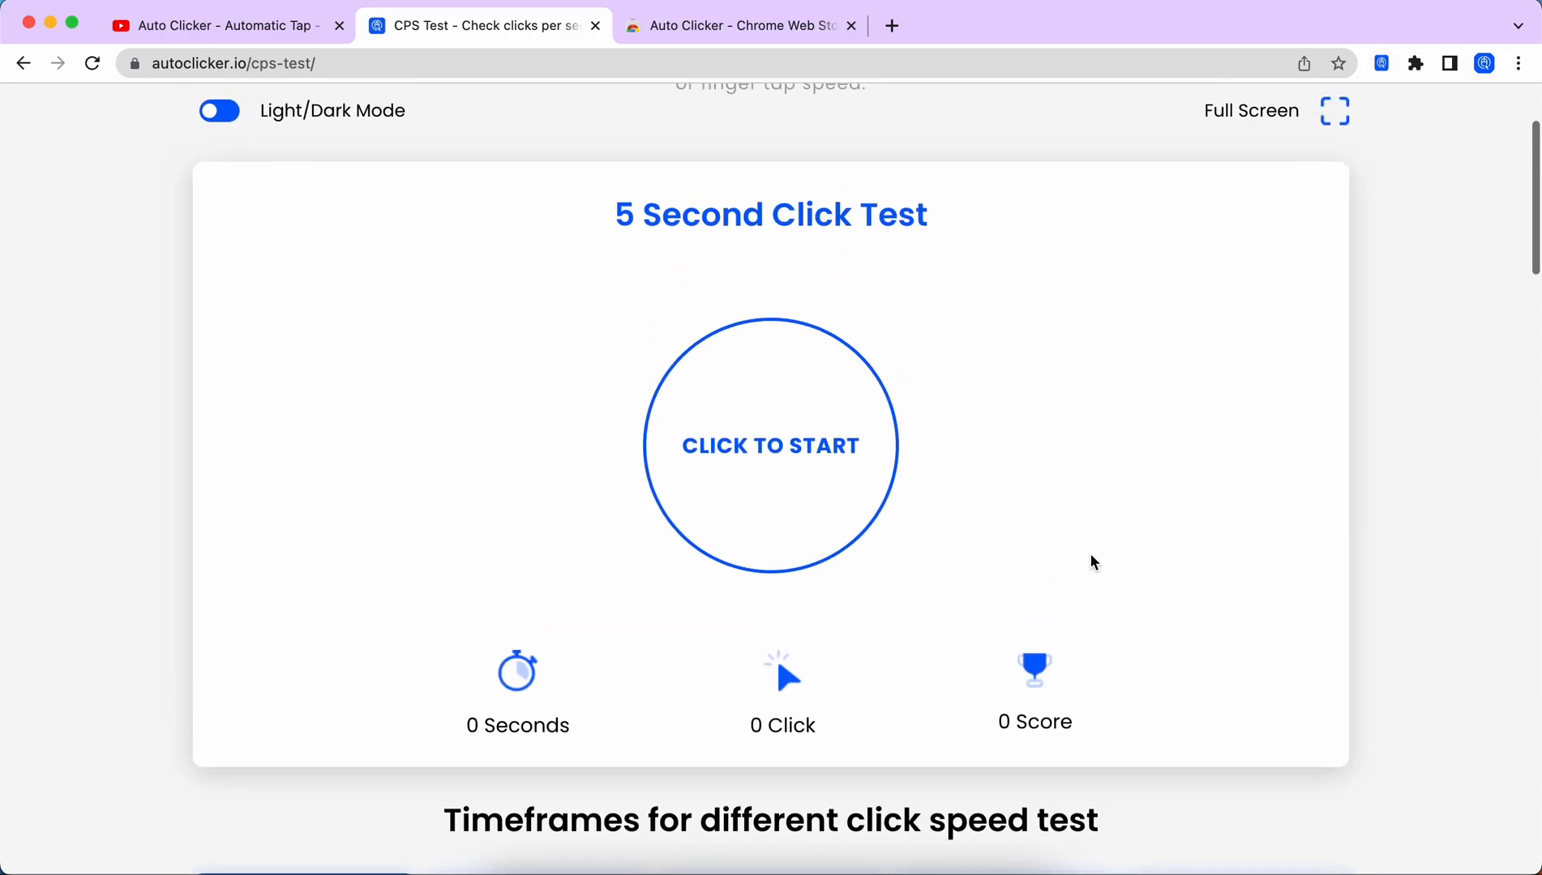
scroll(up, 3)
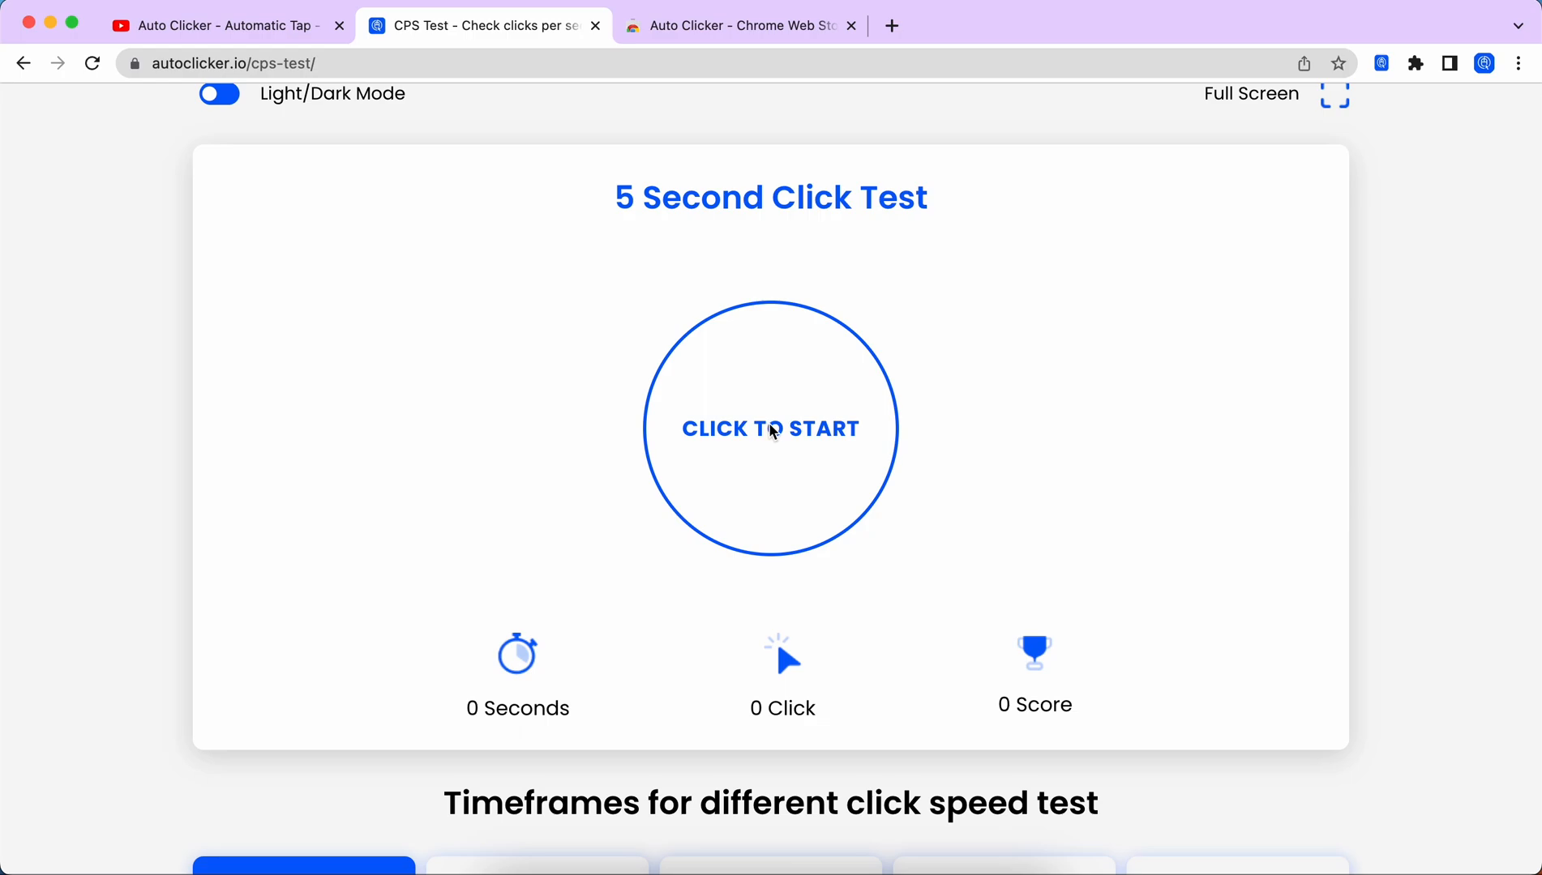
click(771, 428)
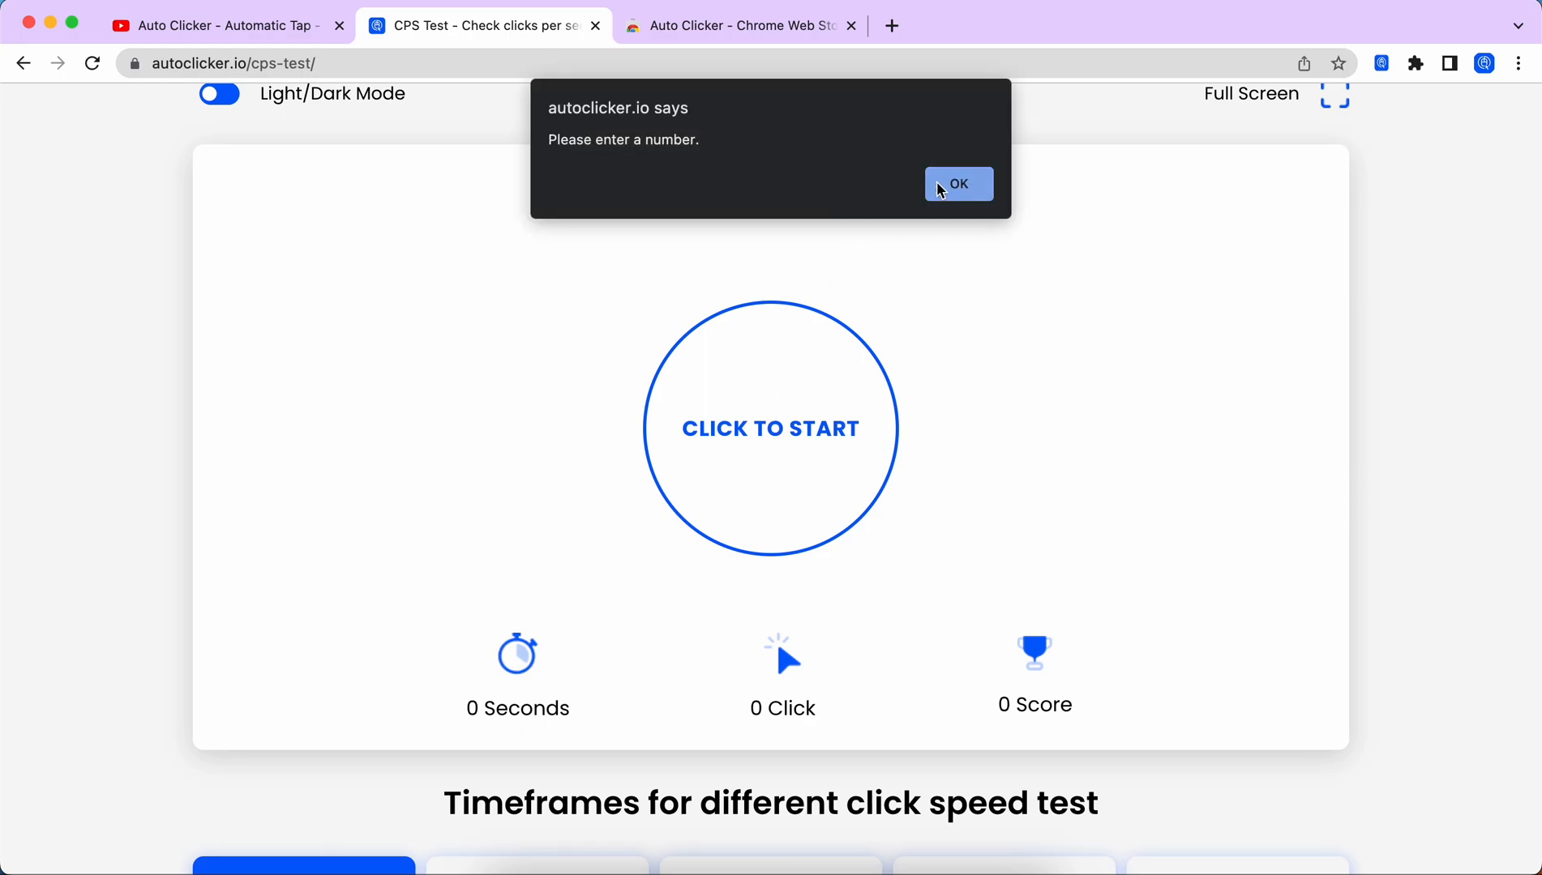
Dismiss the alert and rerun the 5-second test with the auto clicker, reaching 251.20 cps.
click(957, 184)
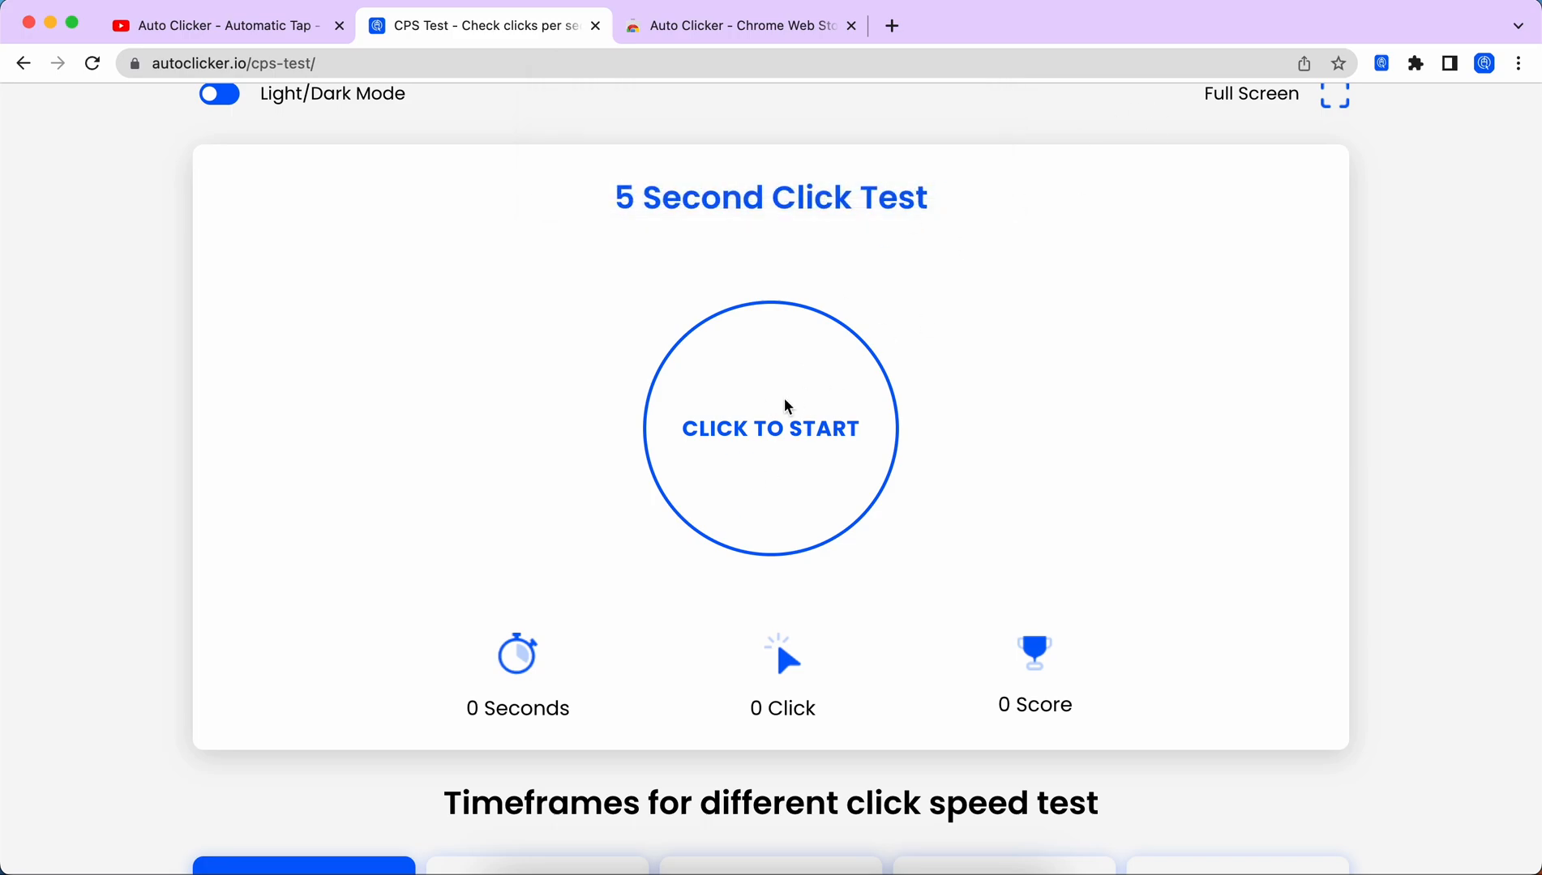
click(770, 428)
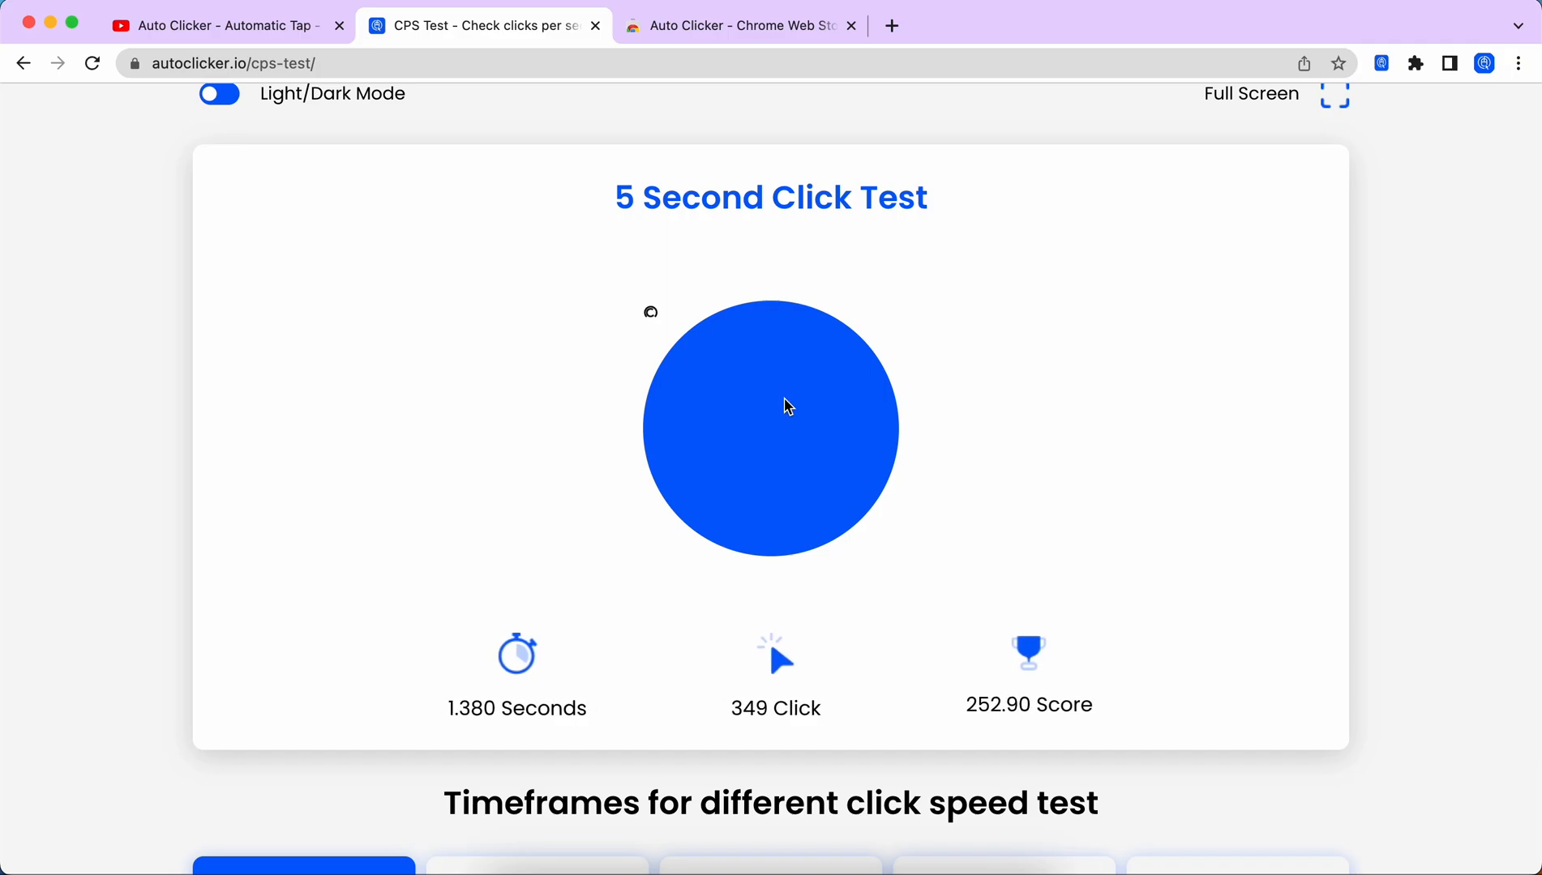
click(770, 426)
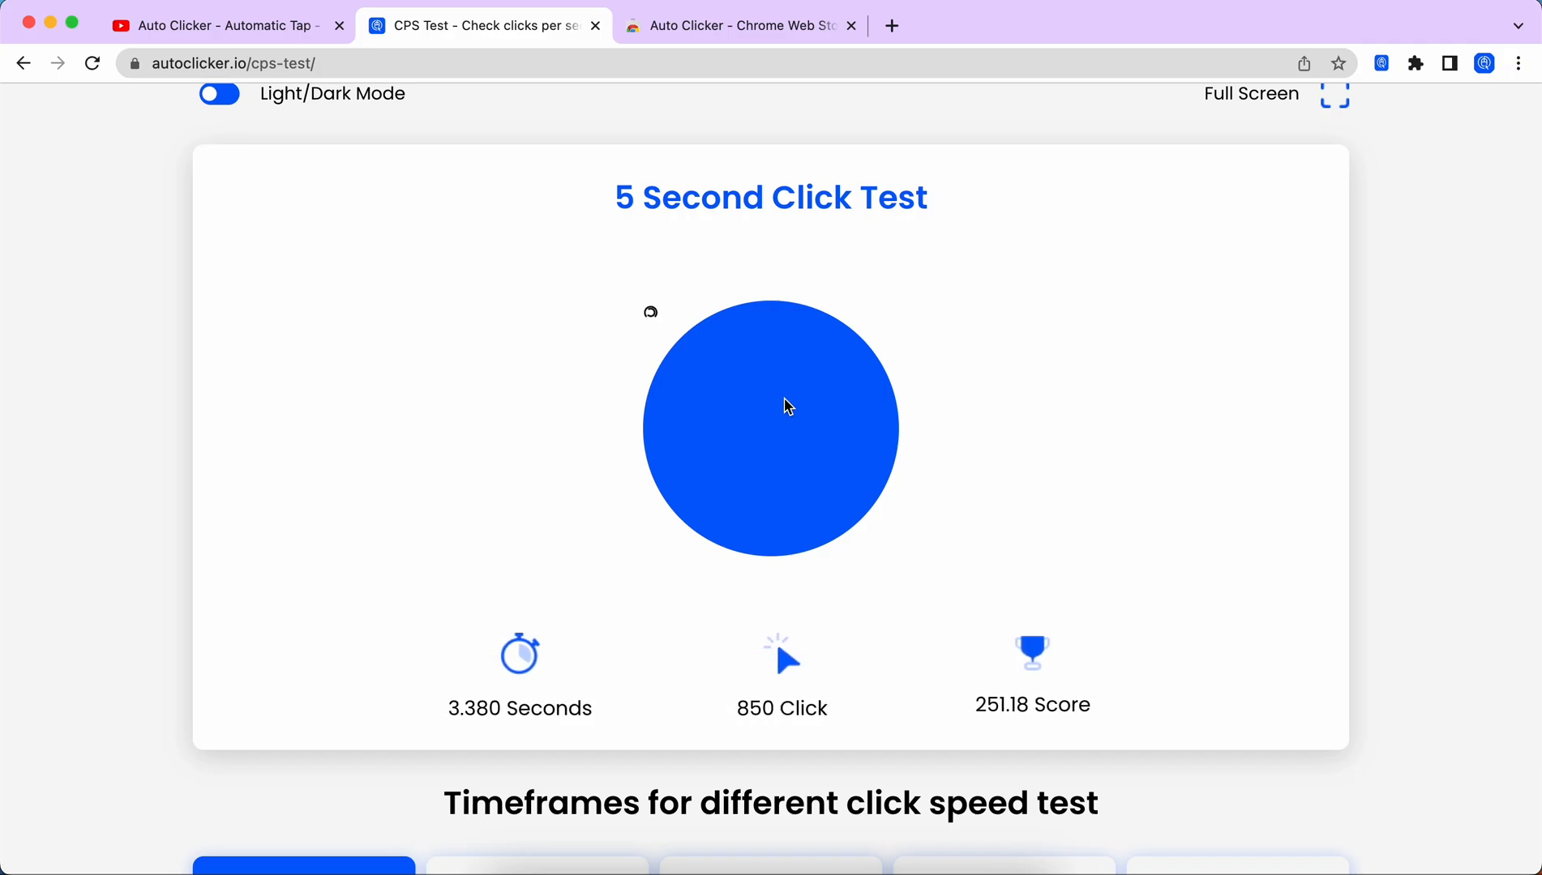
click(771, 428)
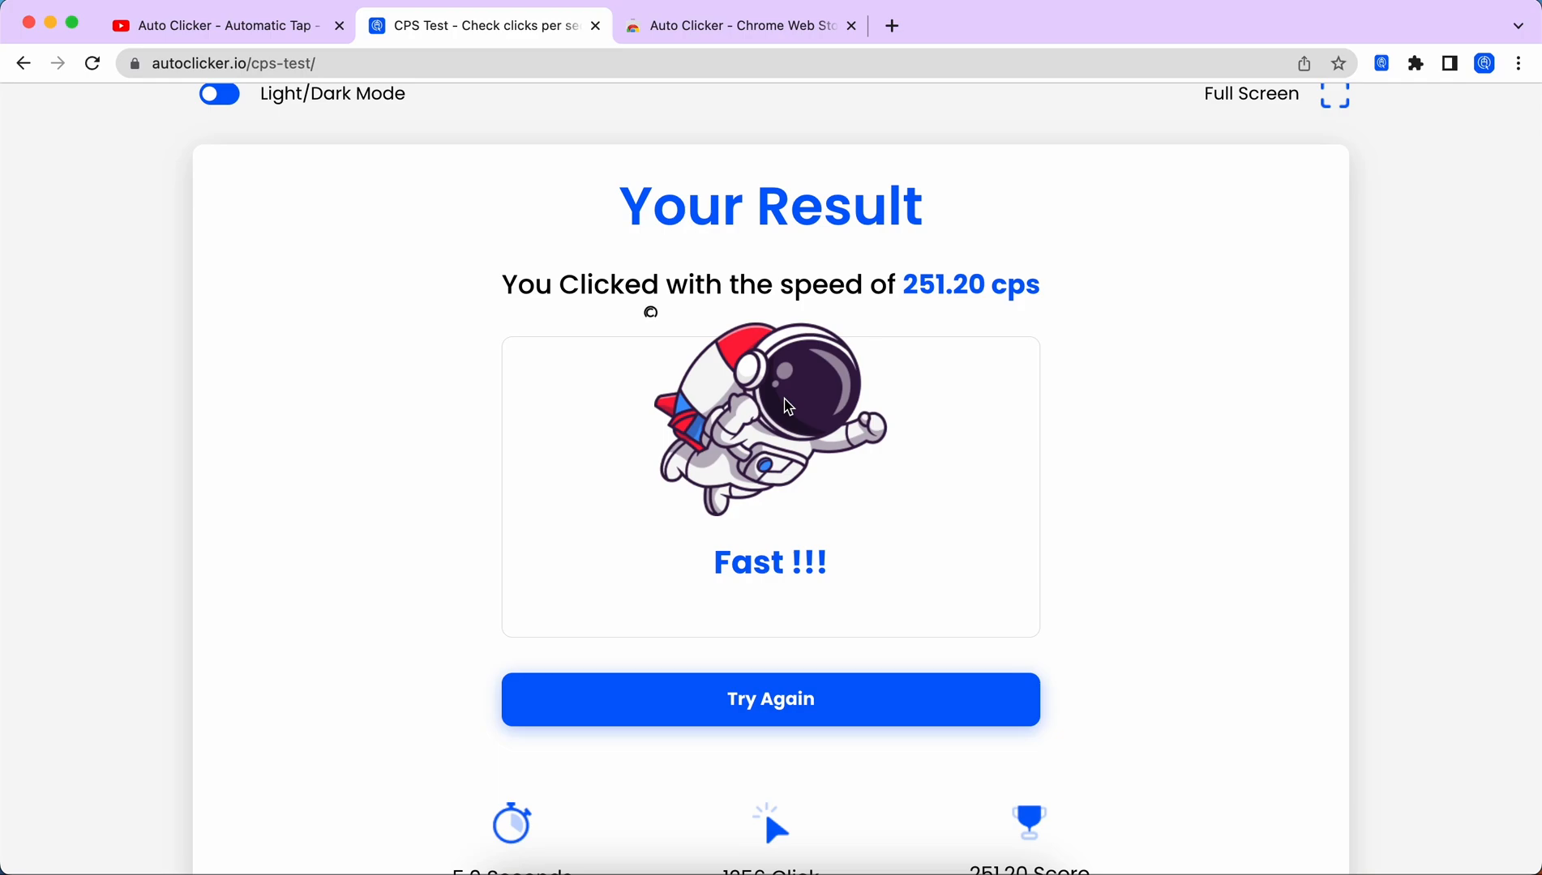
mouse_move(1017, 356)
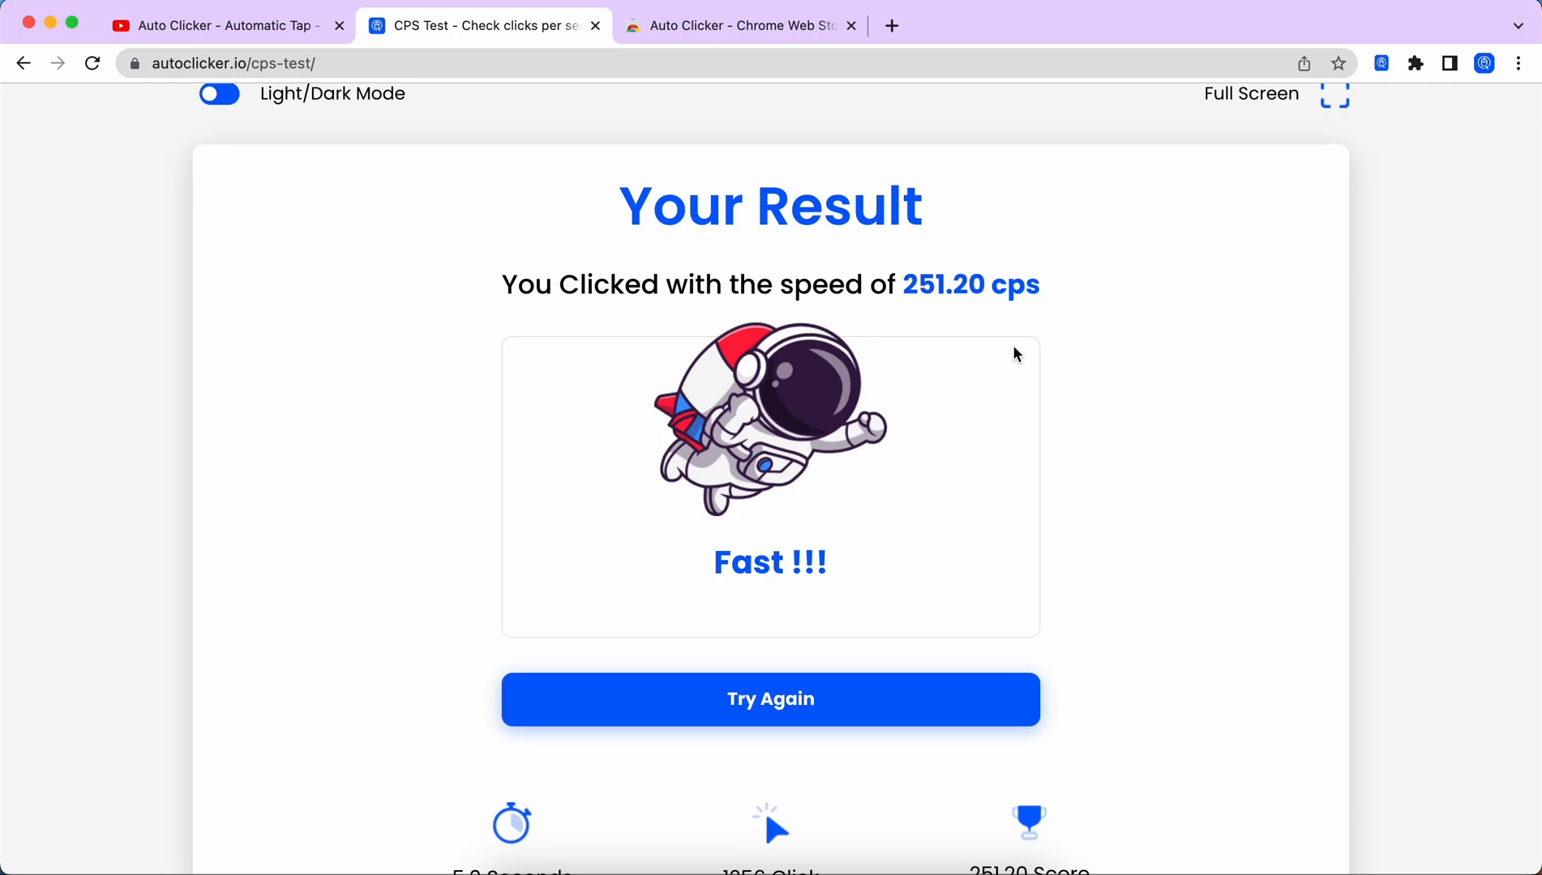
mouse_move(1035, 314)
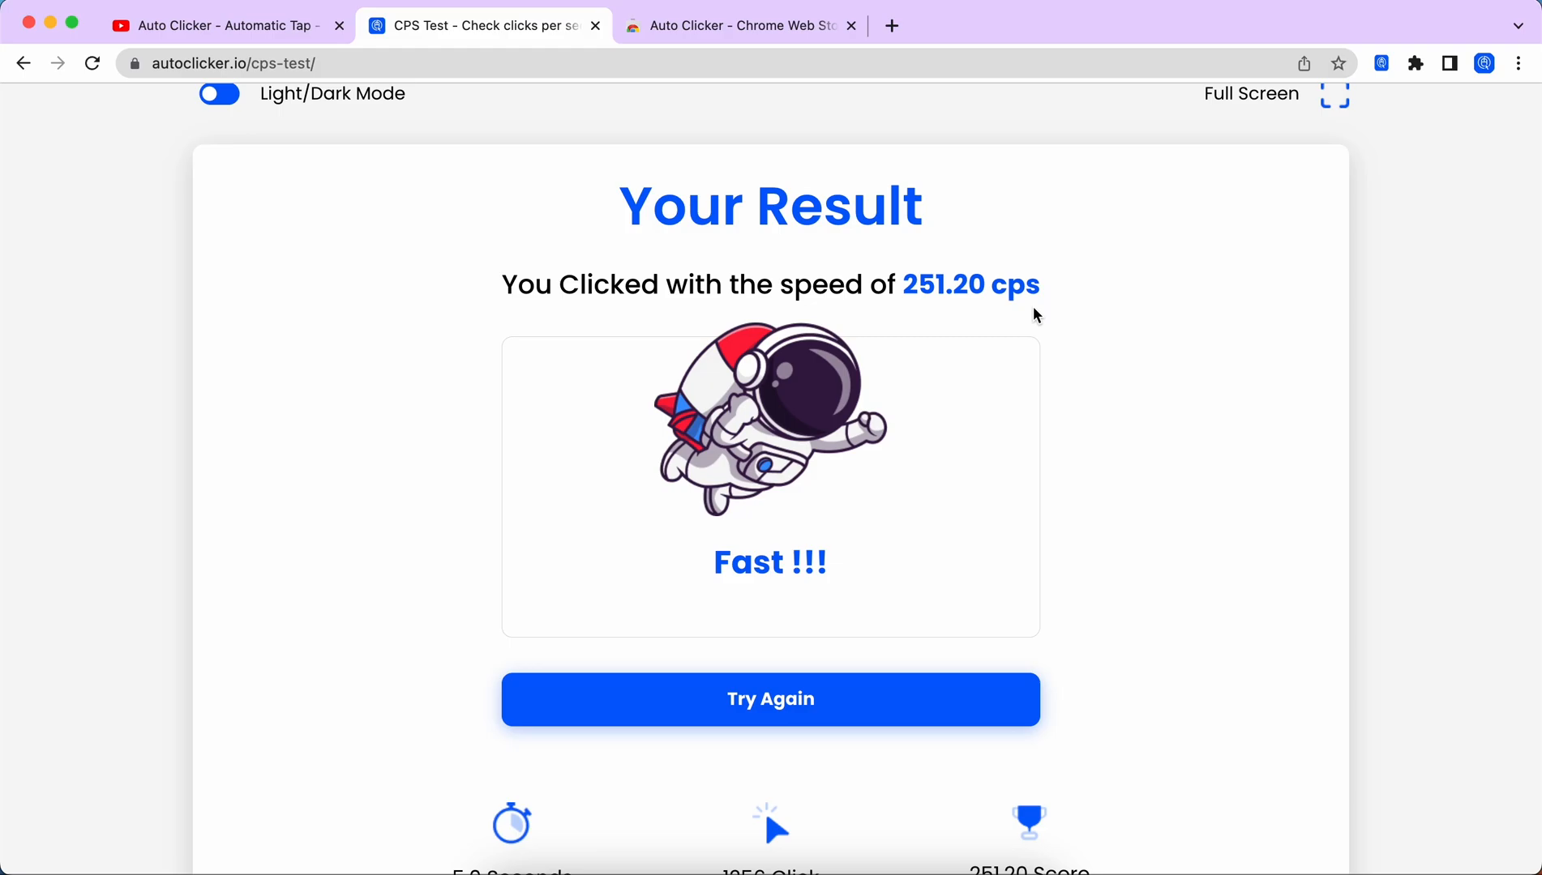
Glance at the store page, then show the IO Auto Clicker popup over the 251.20 cps result.
click(738, 24)
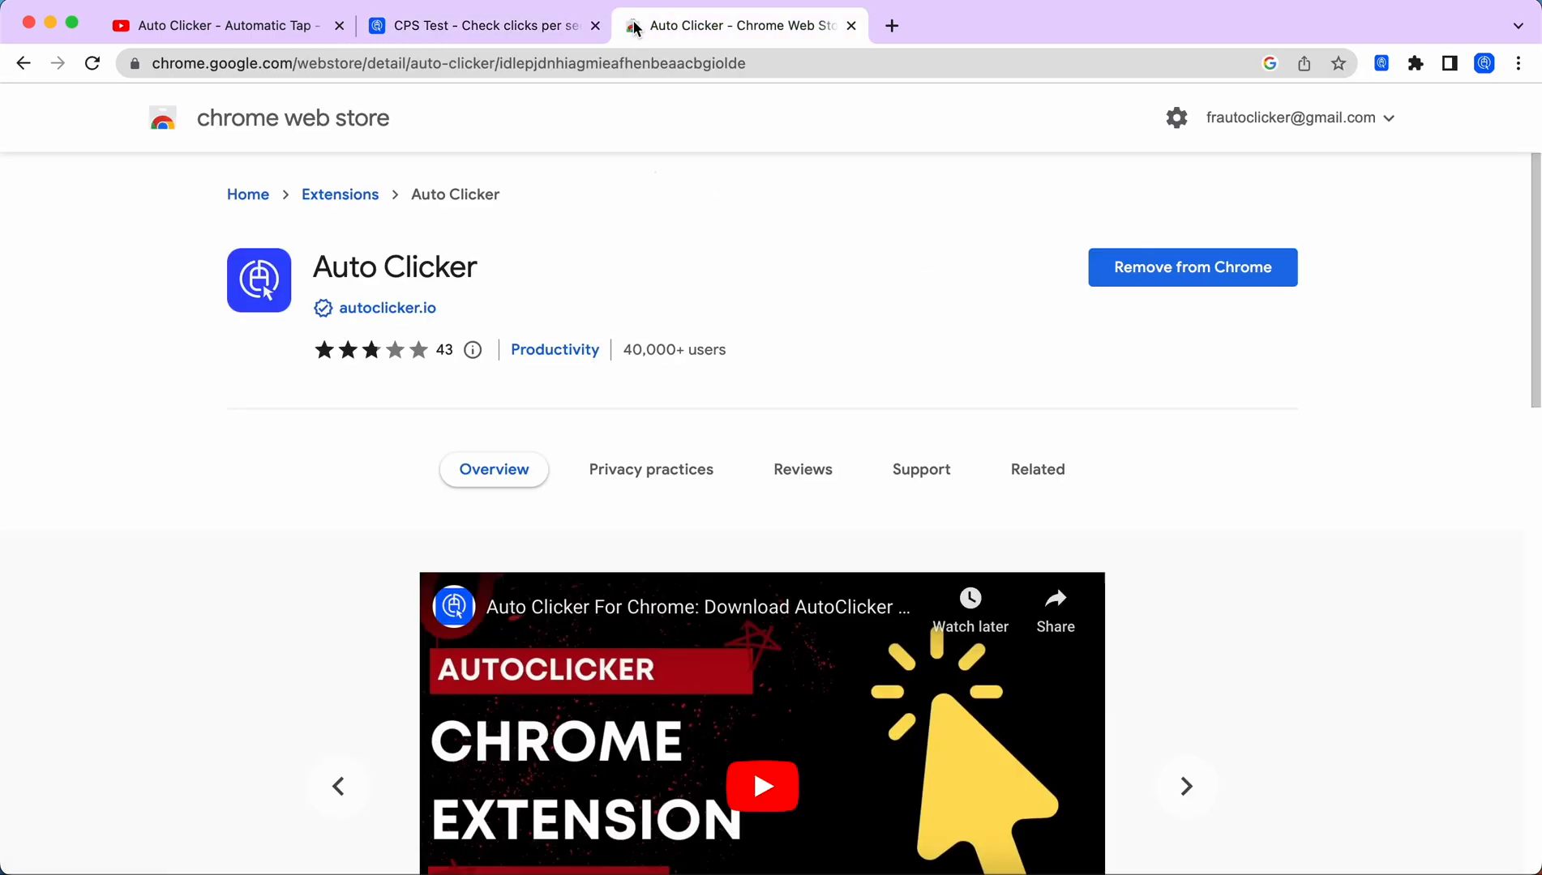
click(481, 24)
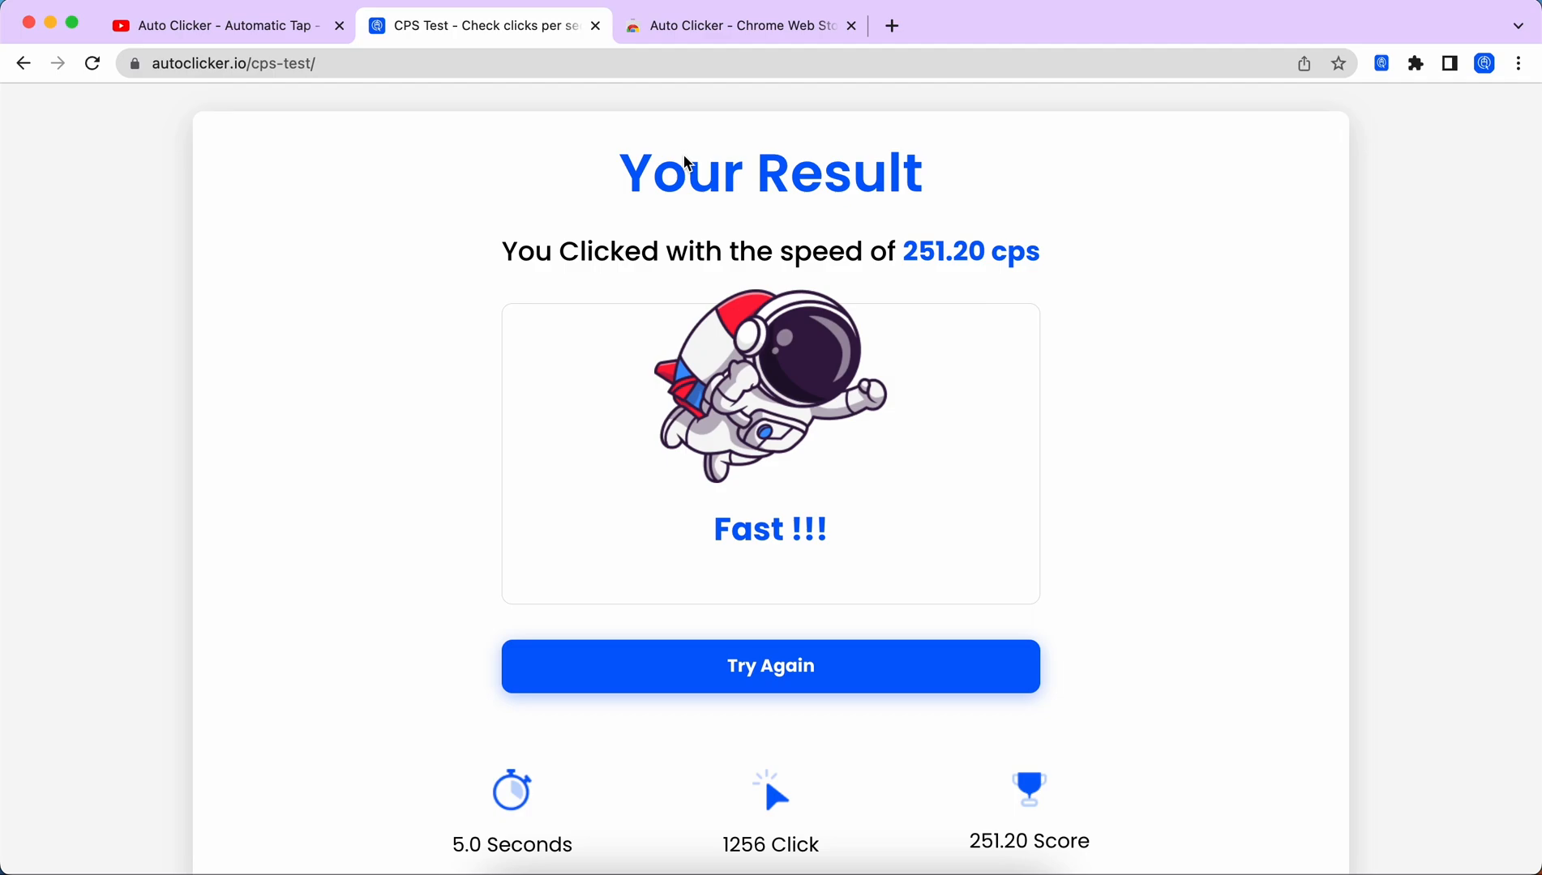
click(1381, 63)
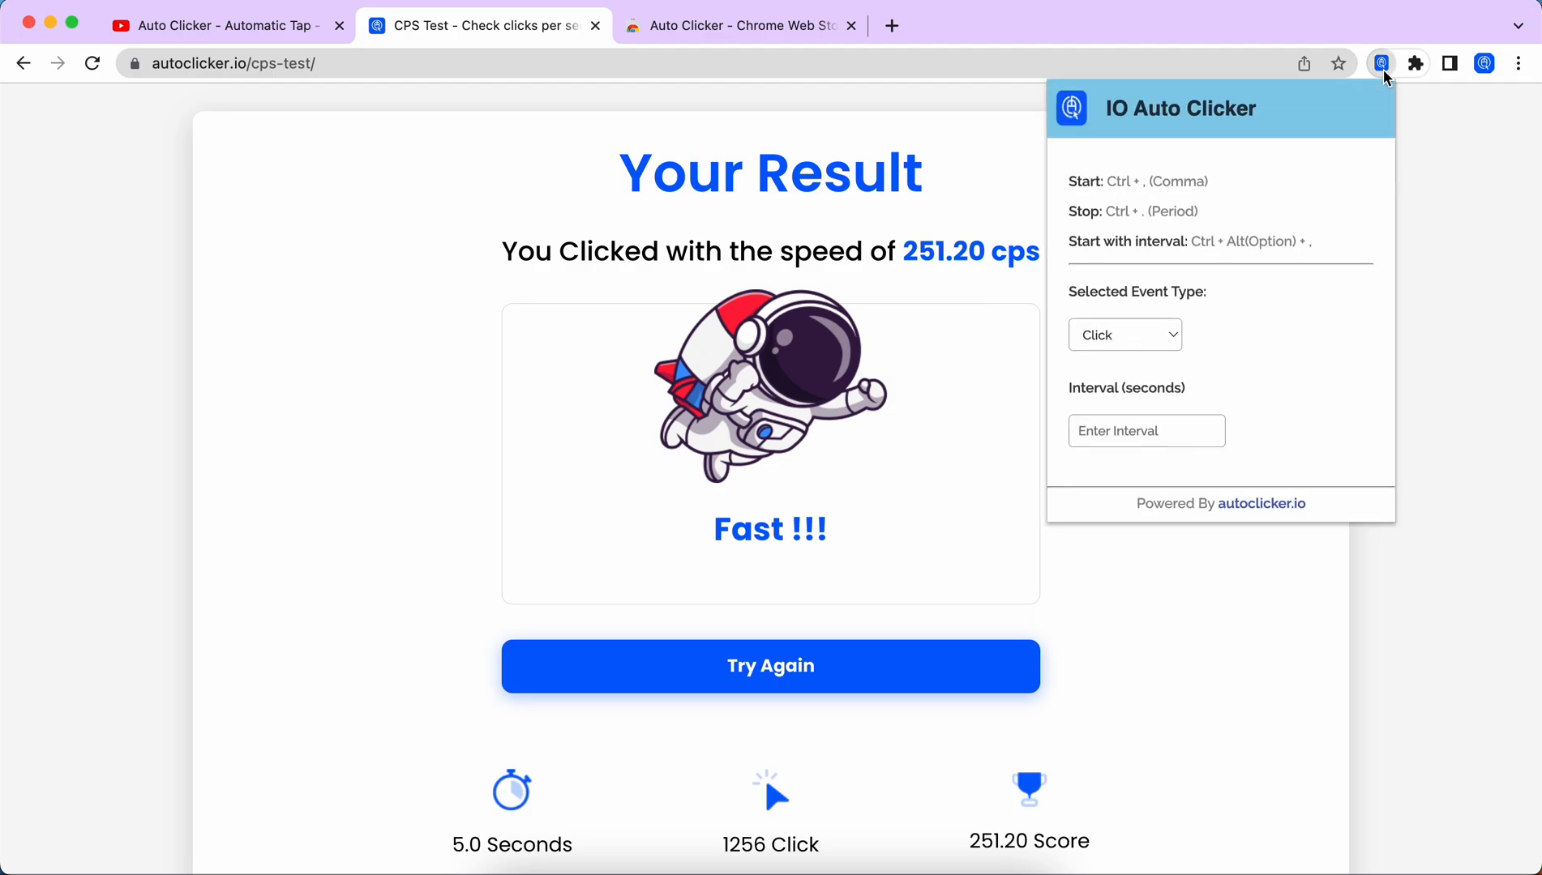